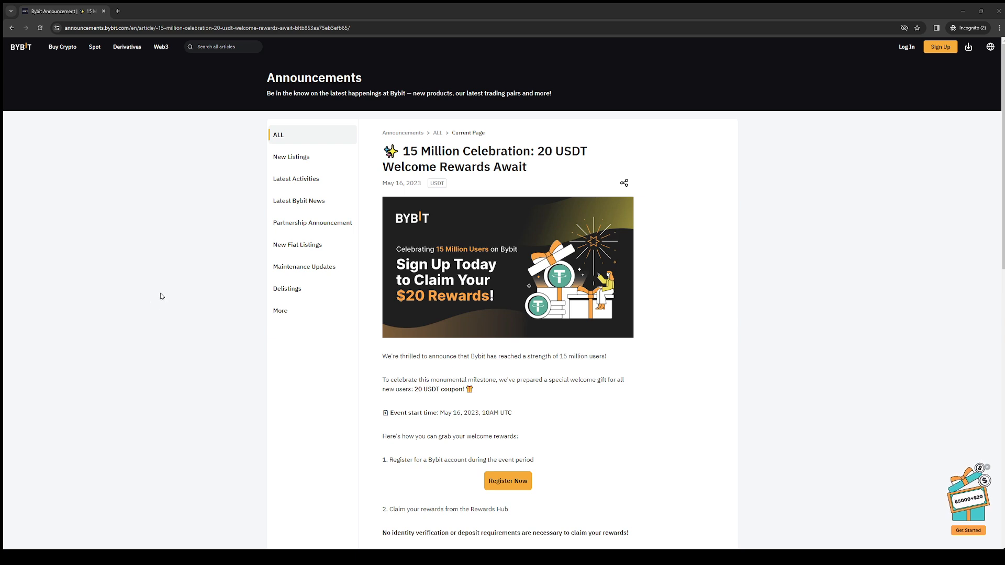
mouse_move(173, 247)
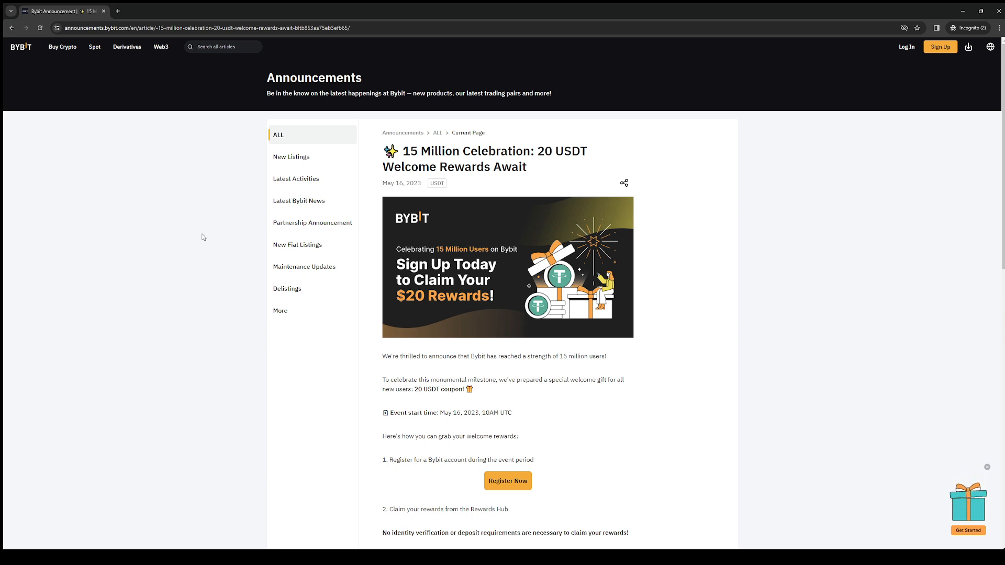
Scroll down the welcome announcement and follow step 2's Claim Now link to the Rewards Hub
scroll(down, 3)
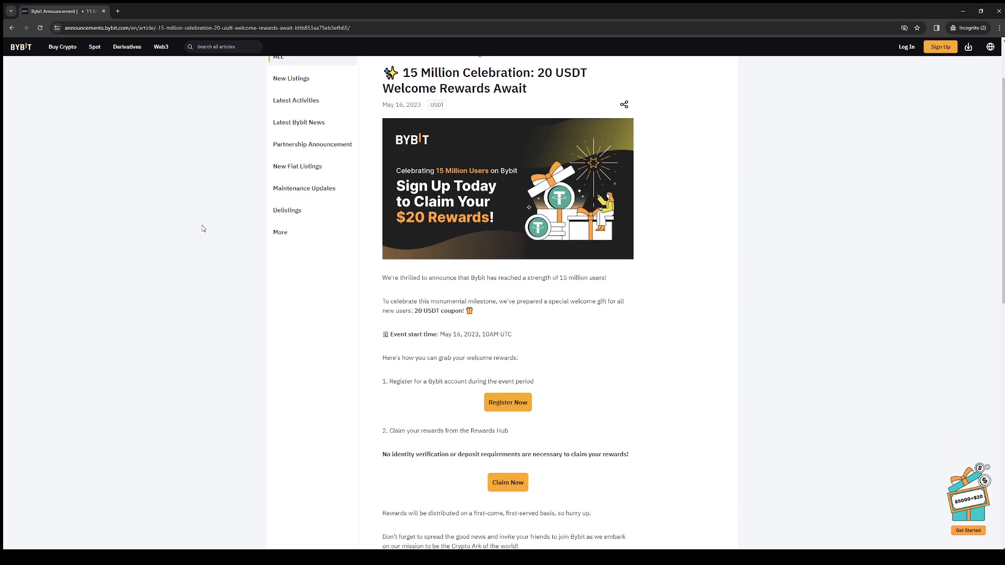
mouse_move(355, 329)
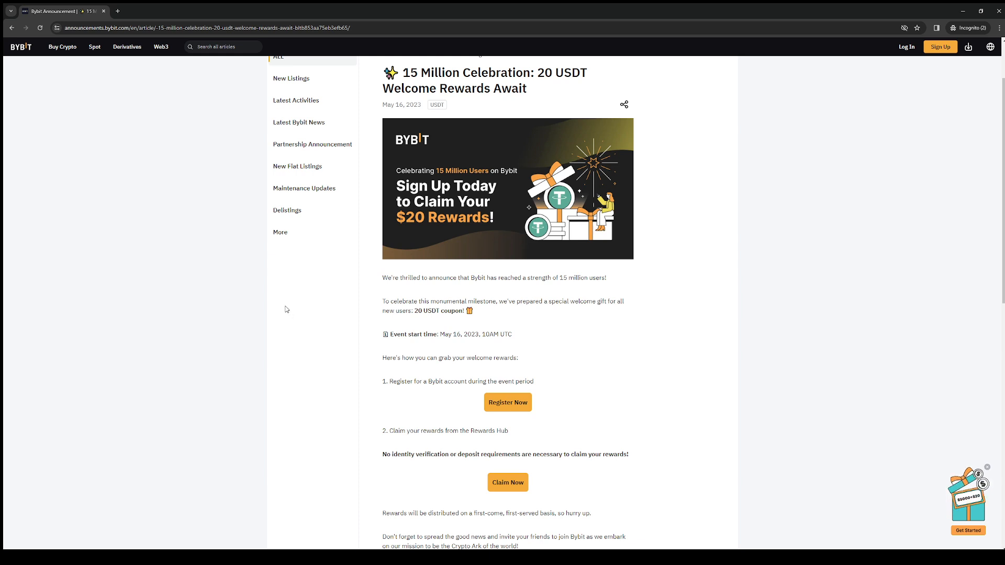
scroll(down, 3)
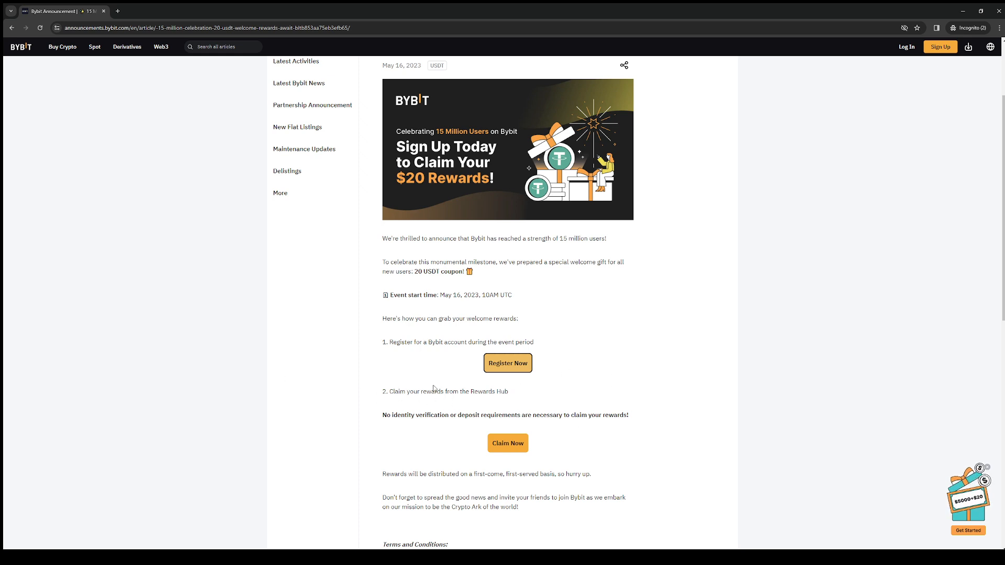
mouse_move(294, 335)
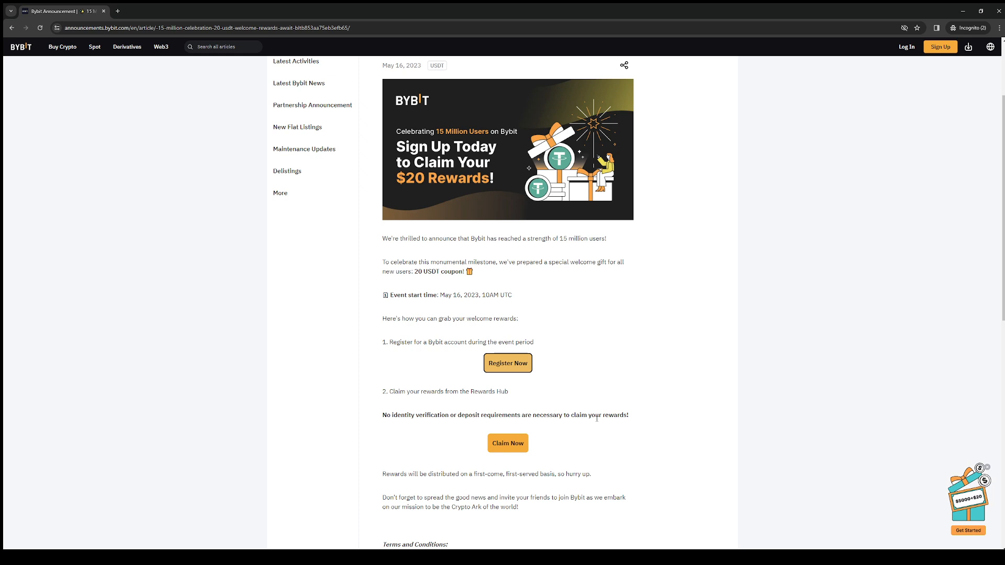
mouse_move(477, 362)
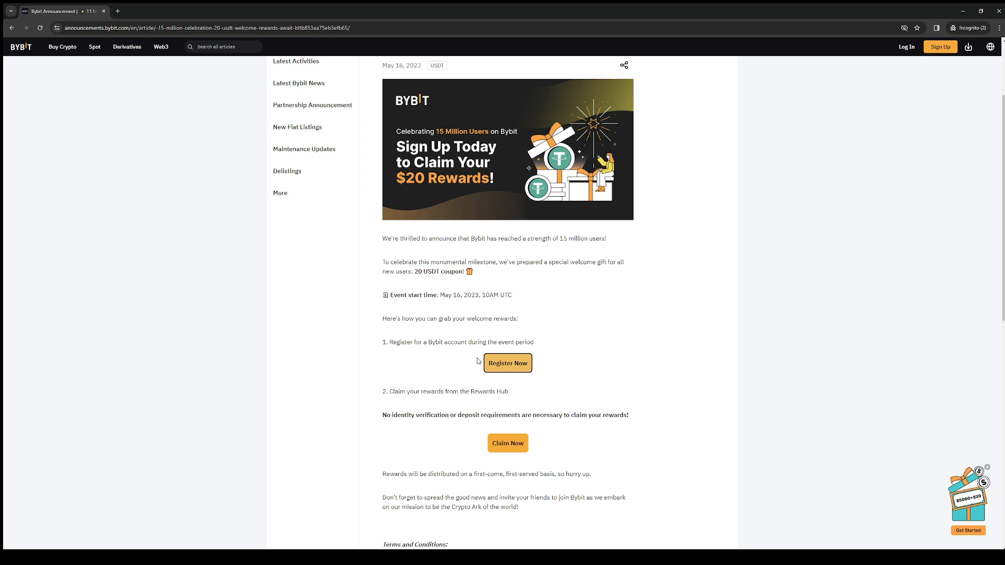
mouse_move(419, 427)
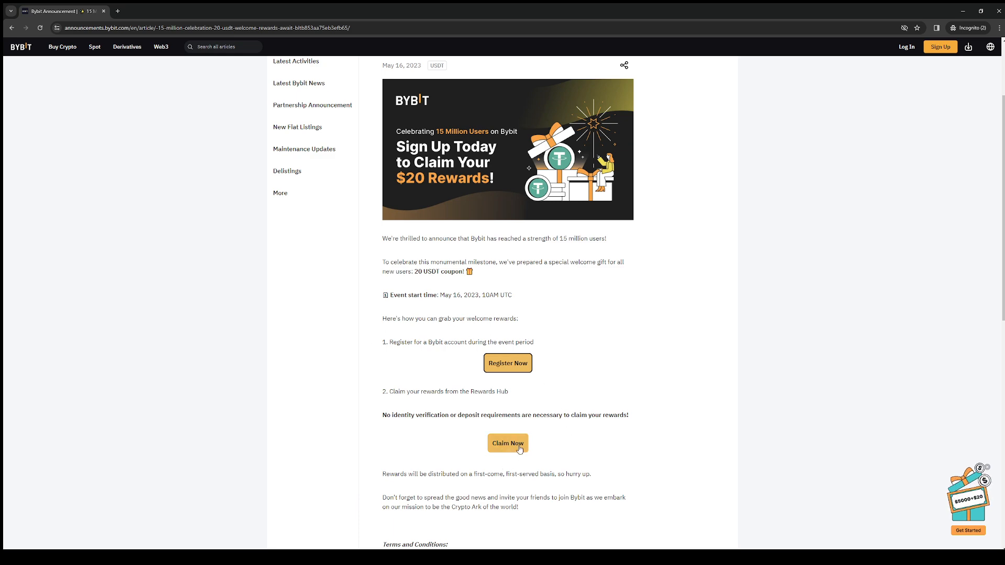
scroll(down, 3)
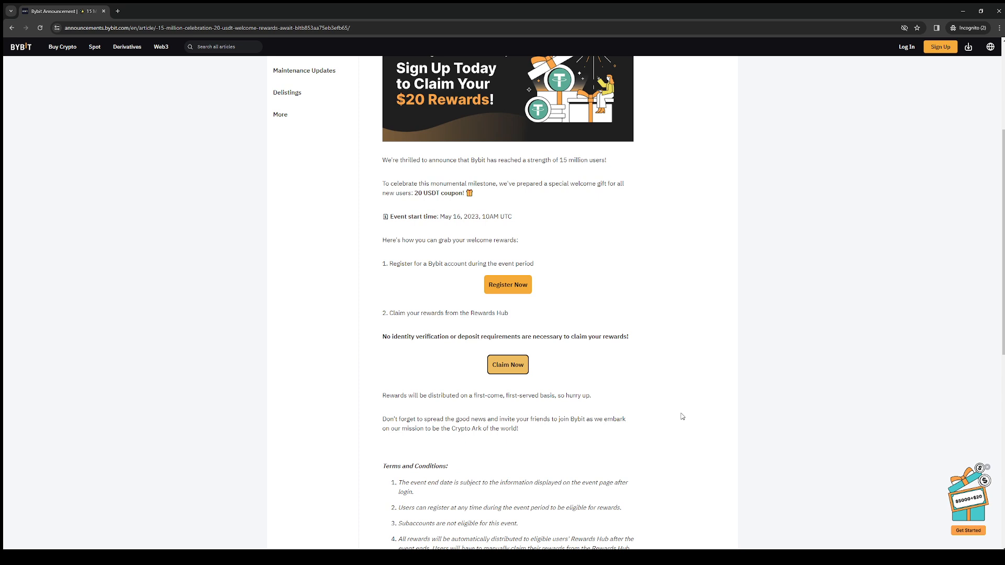
click(507, 364)
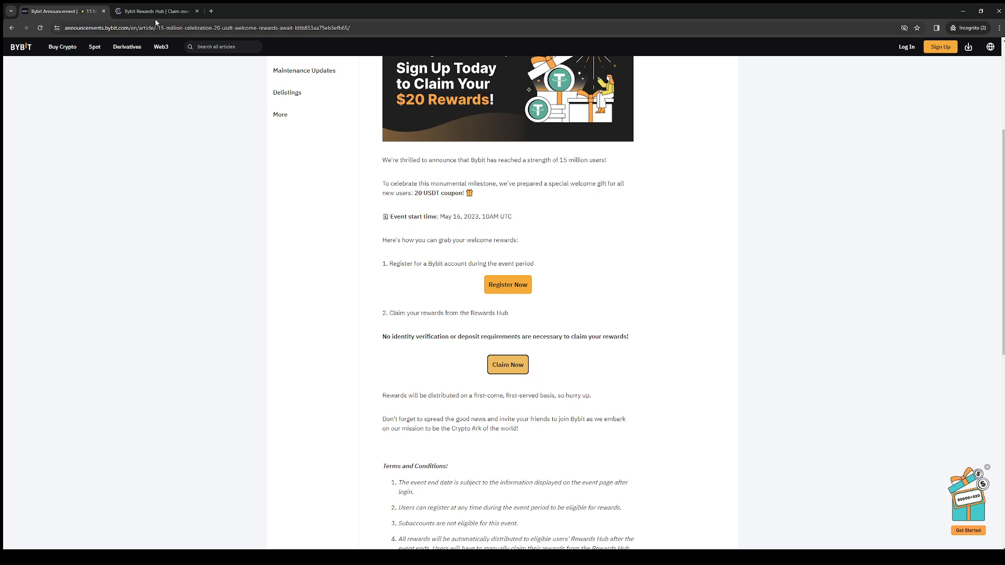
Bring the new Rewards Hub tab forward and look through the My Tasks list with the 20 USDT Welcome Gifts
click(507, 364)
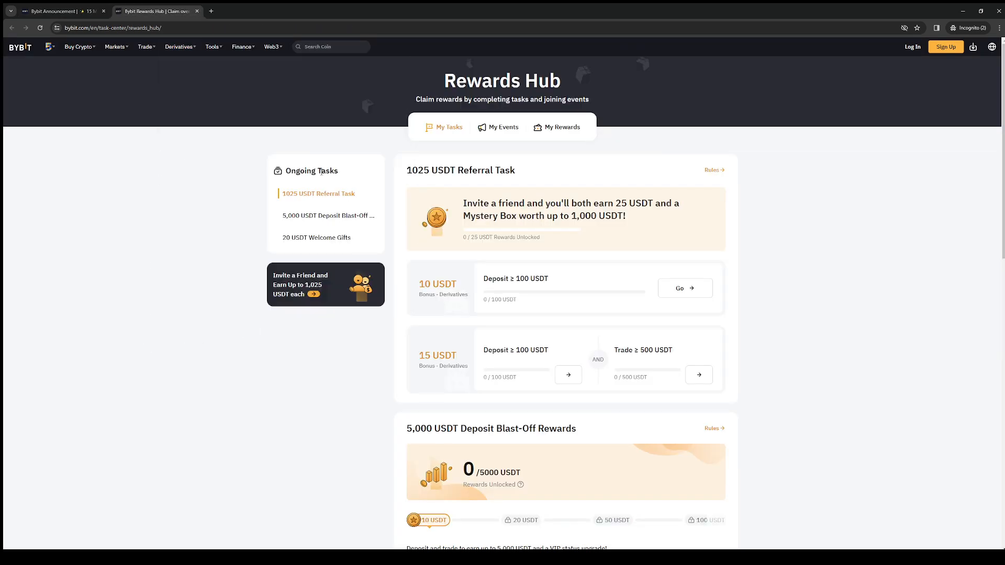
mouse_move(224, 220)
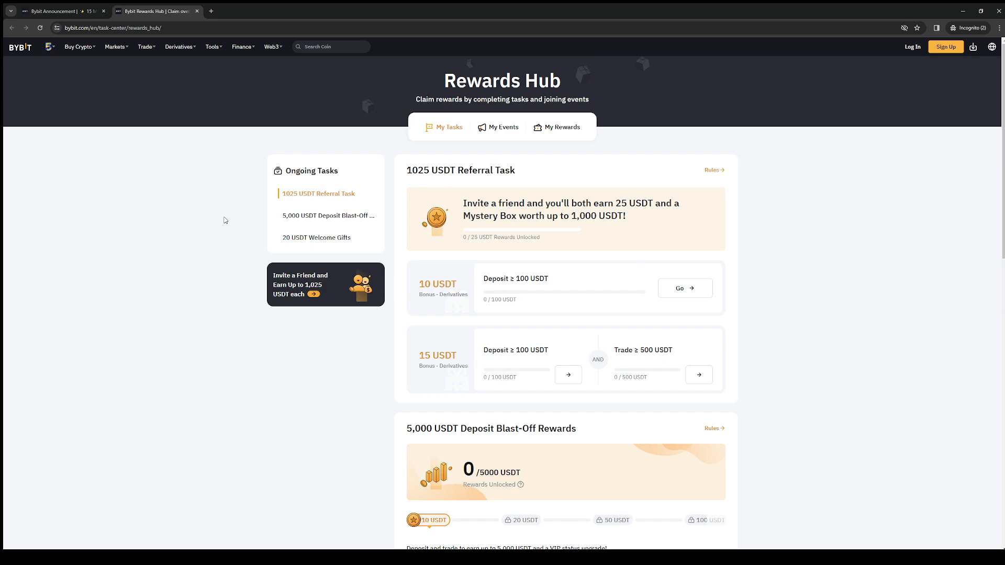
mouse_move(232, 198)
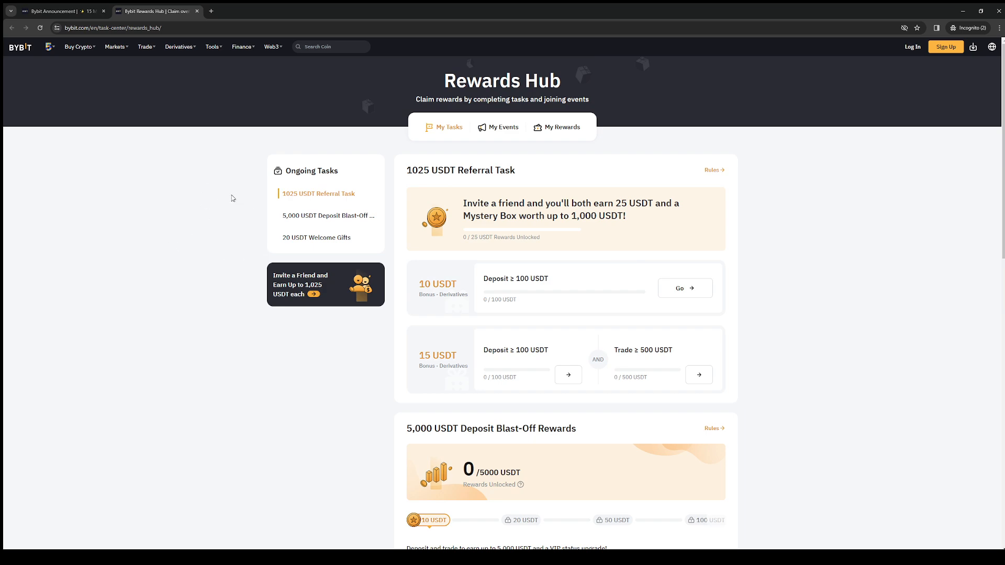
scroll(down, 3)
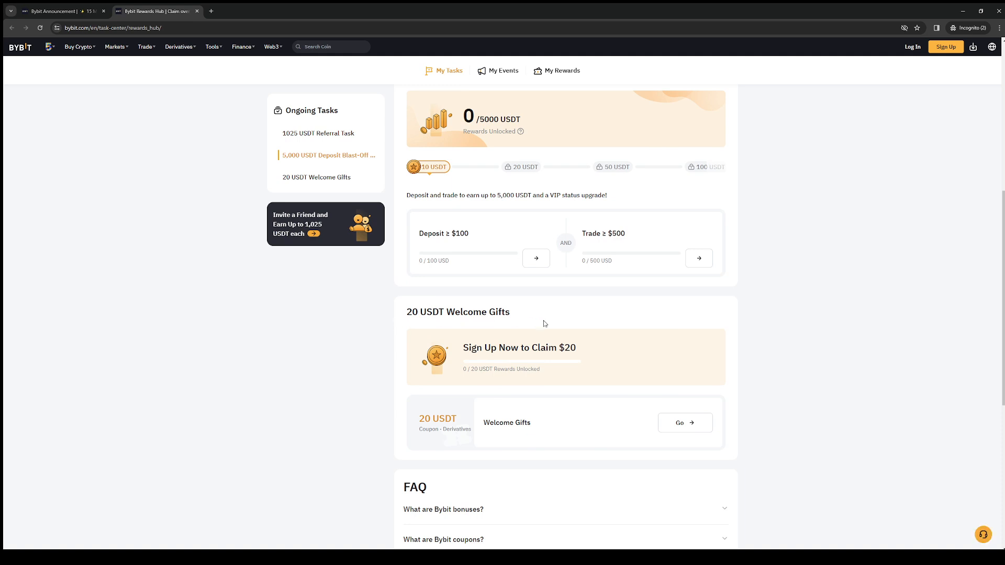
mouse_move(667, 426)
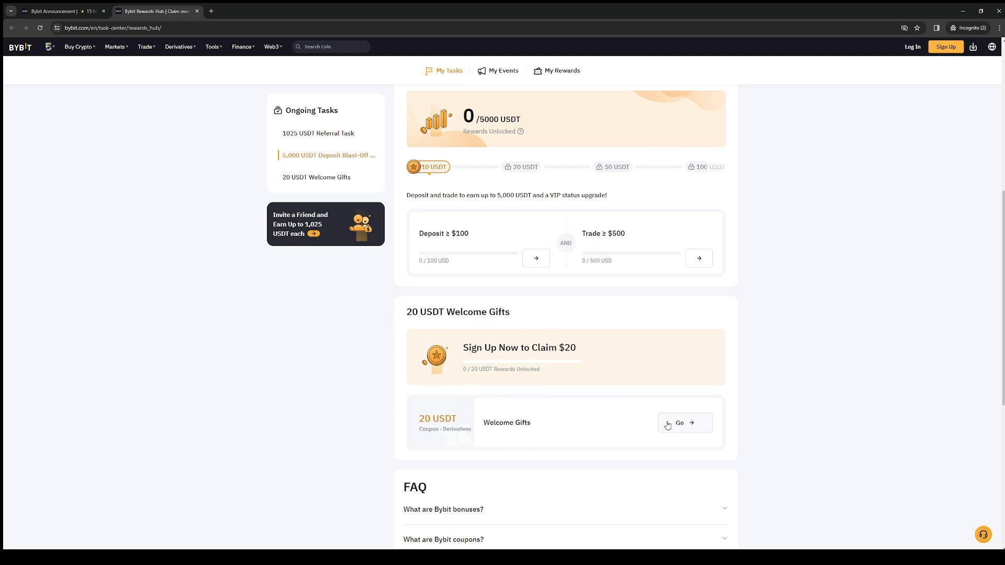
scroll(up, 3)
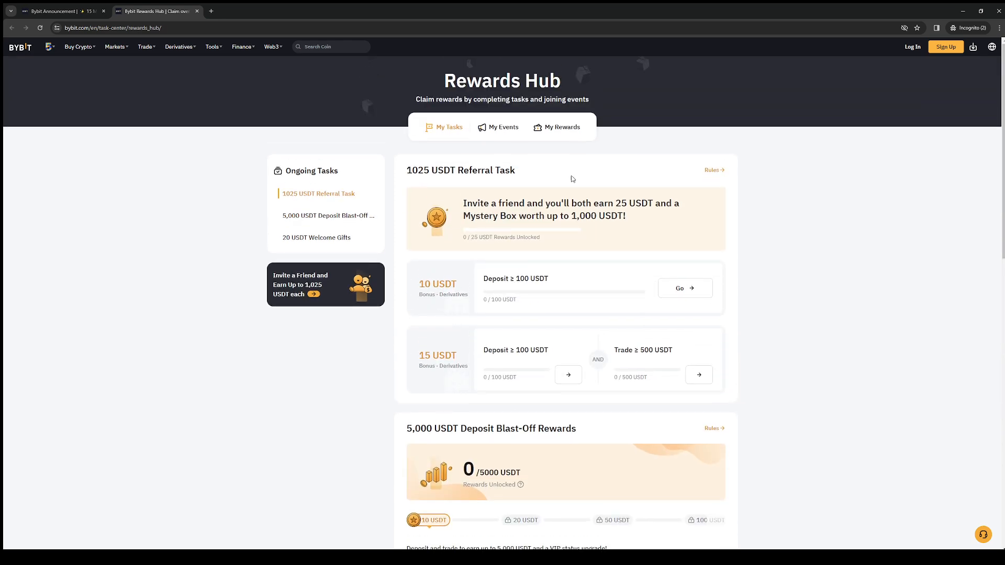
Switch the Rewards Hub to My Rewards, showing 0 total rewards and a log-in prompt
click(560, 126)
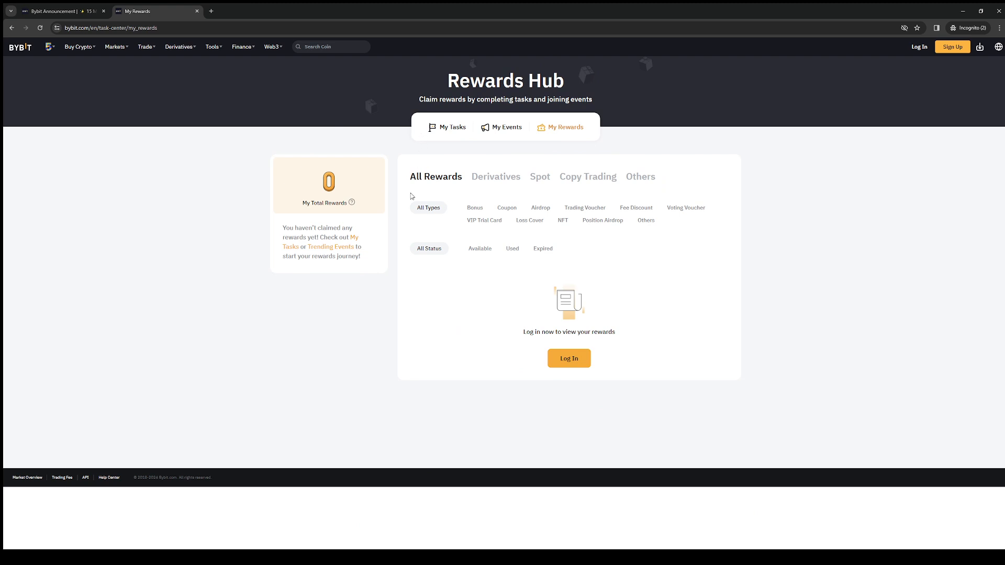
mouse_move(450, 173)
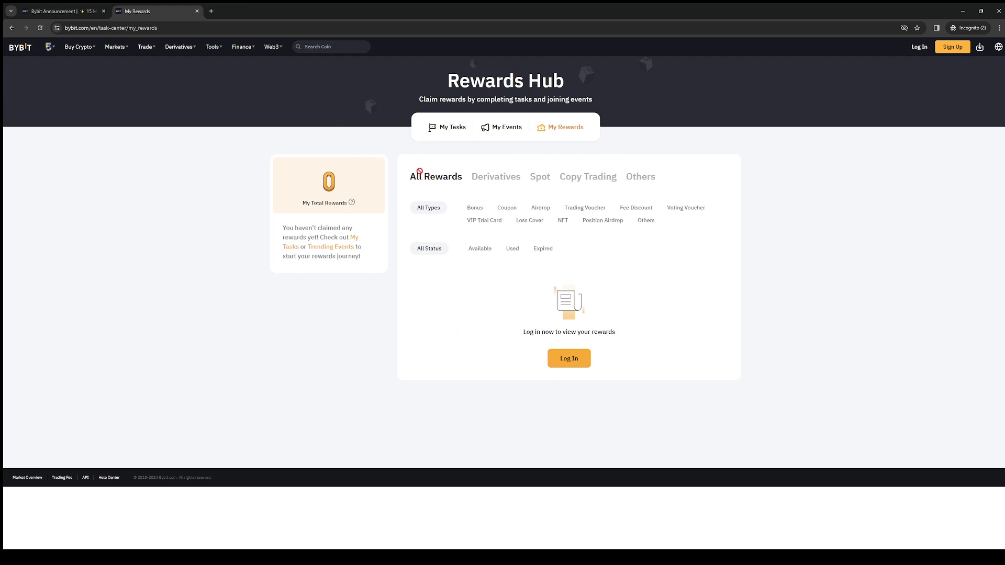
mouse_move(416, 253)
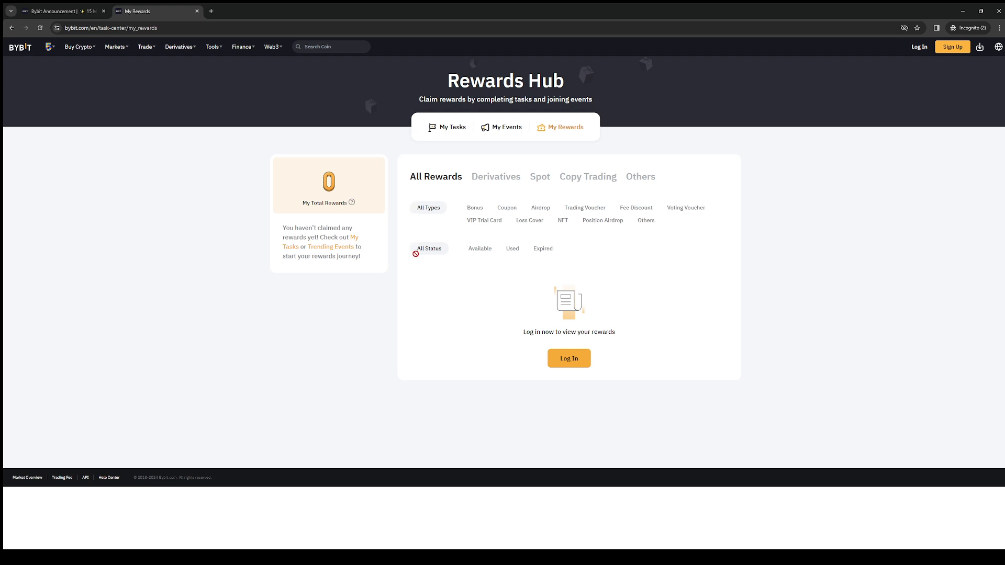
mouse_move(341, 287)
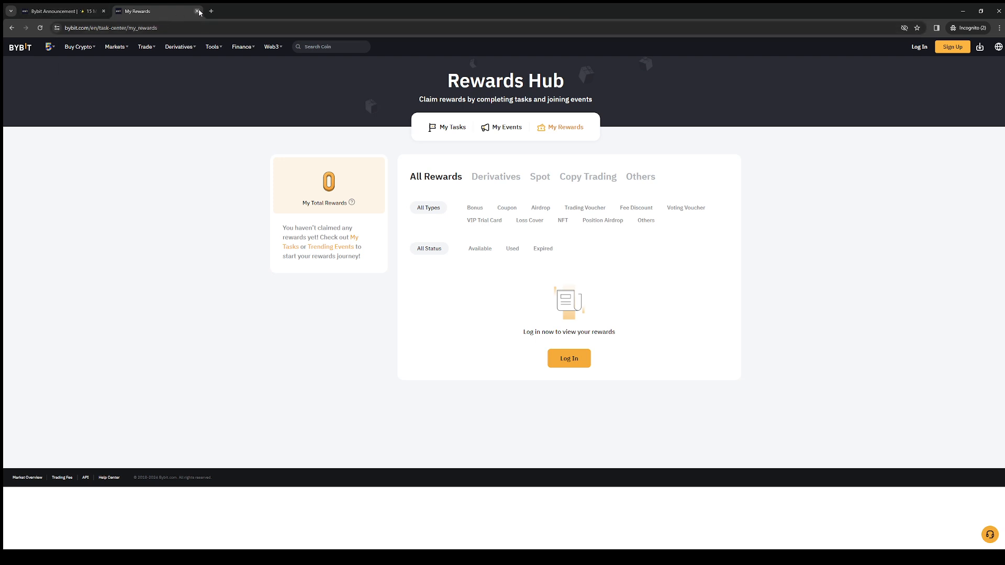
mouse_move(372, 364)
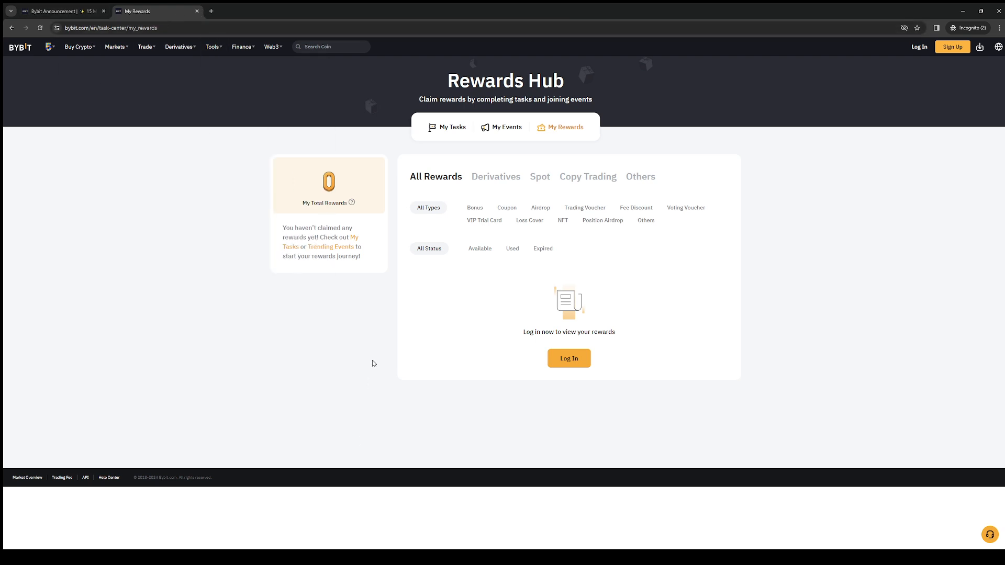